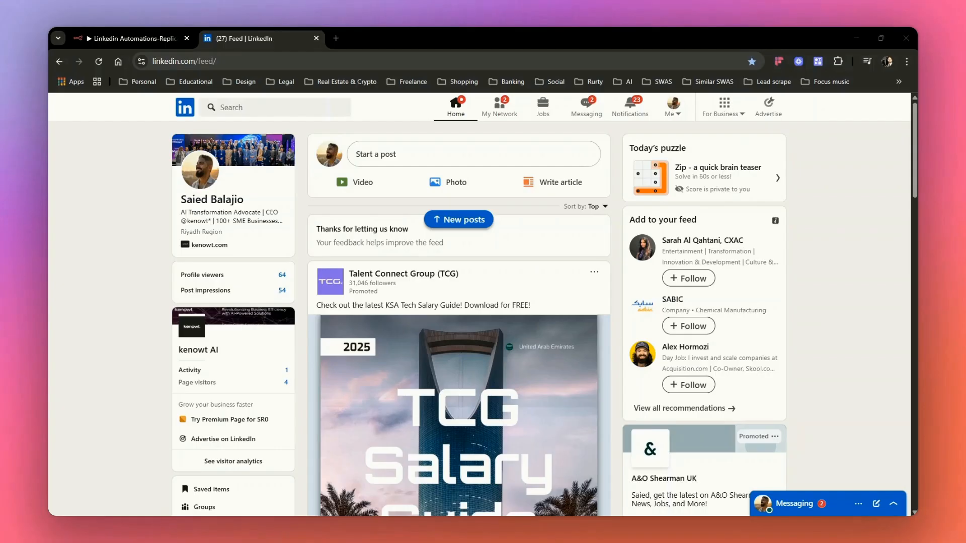
mouse_move(504, 208)
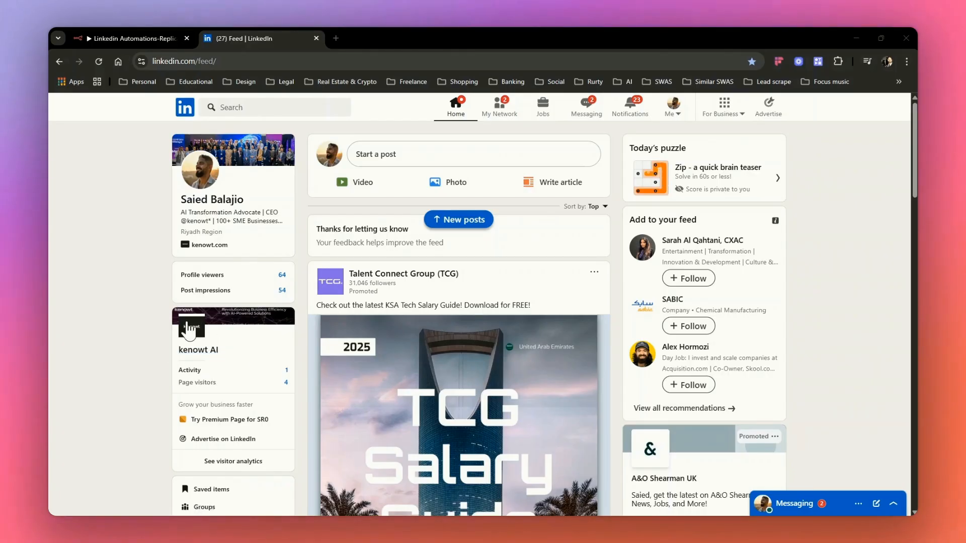
Create a new workflow with a LinkedIn 'Create a post' first step and view its credentials.
click(129, 38)
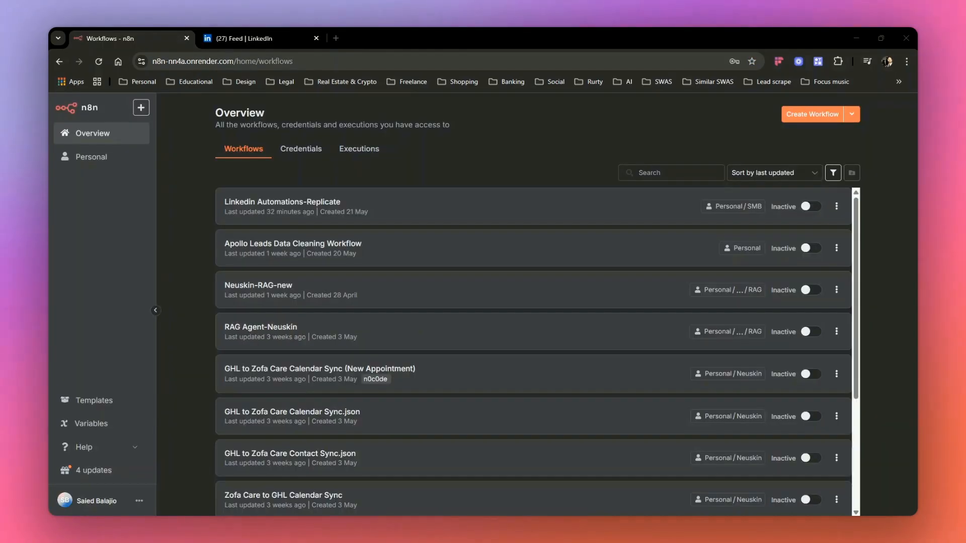
mouse_move(417, 200)
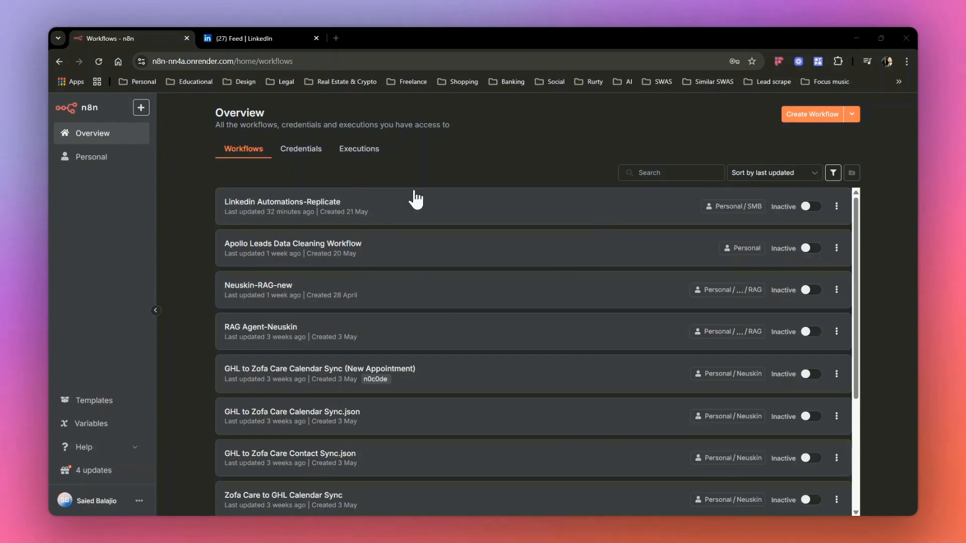
click(812, 114)
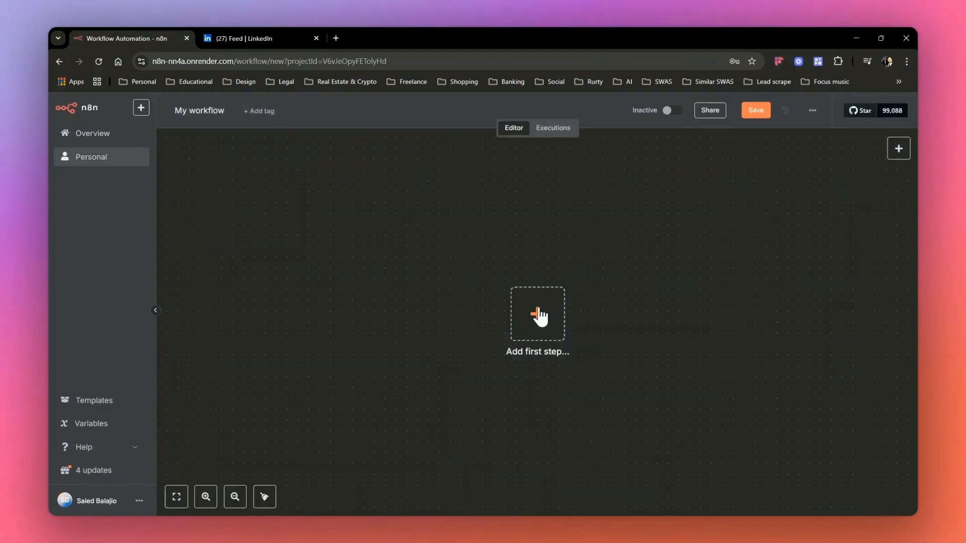
click(537, 314)
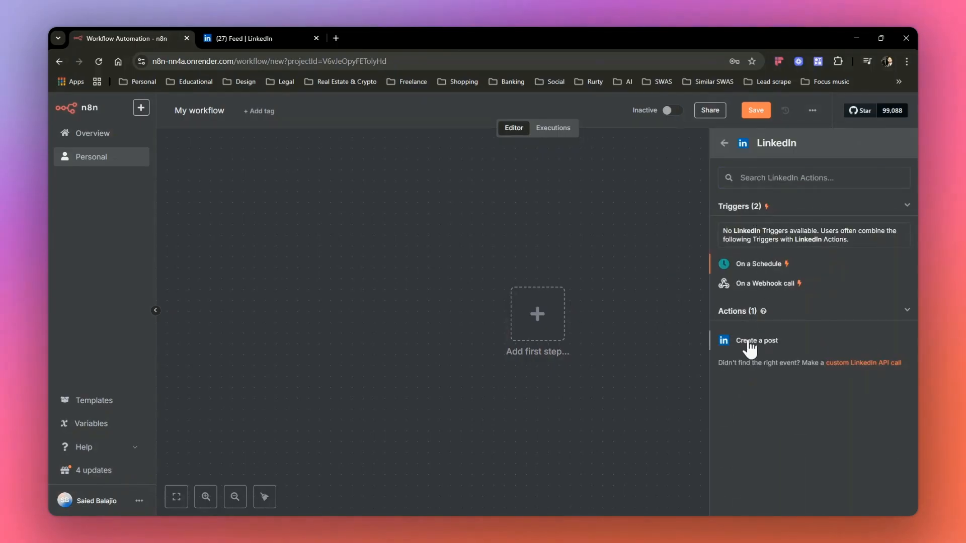
click(756, 340)
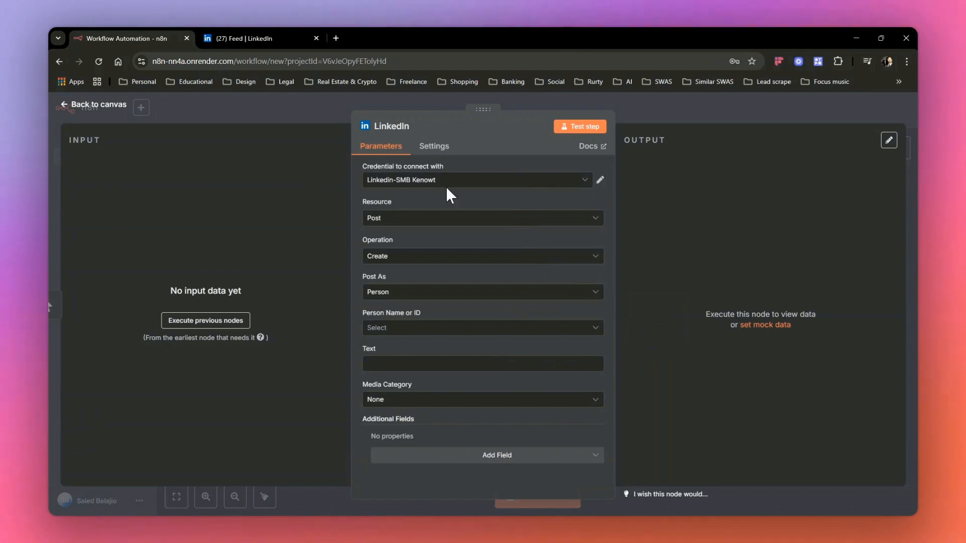
click(477, 179)
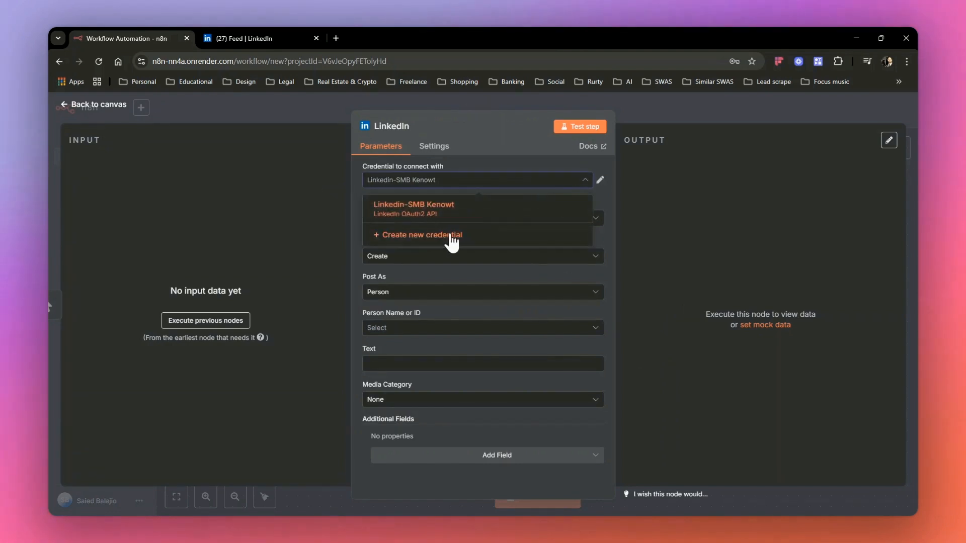
Start a new LinkedIn OAuth2 credential, then search Google for 'linkedin developer' in a new tab.
click(420, 235)
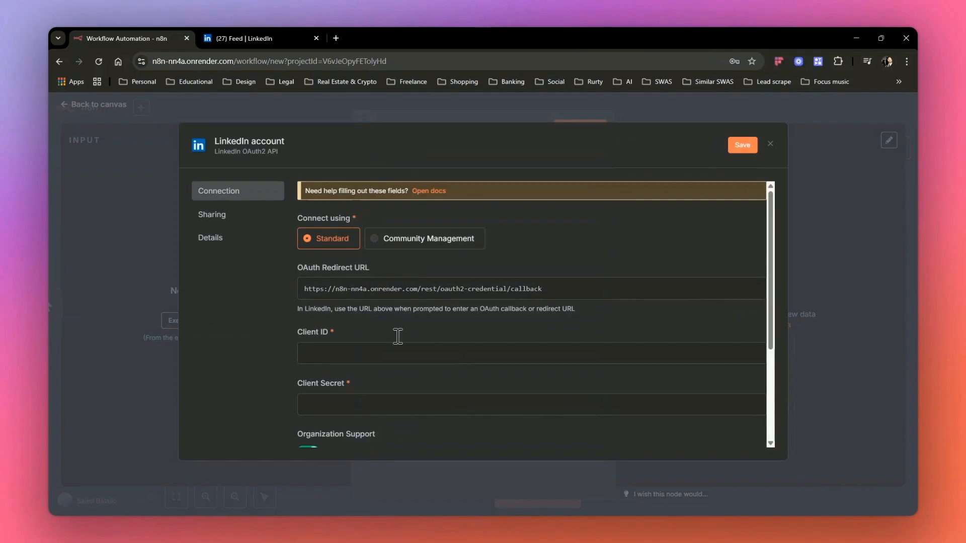
scroll(down, 3)
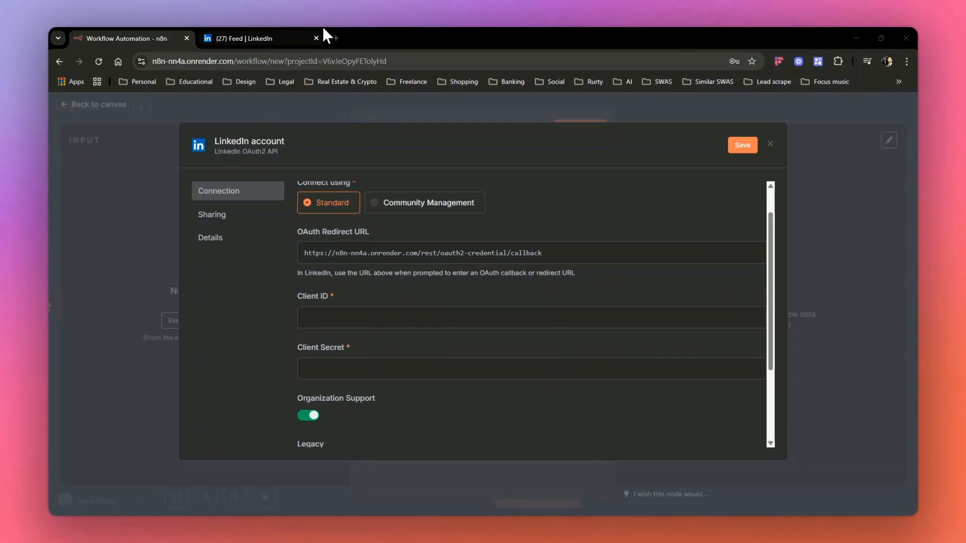
click(465, 38)
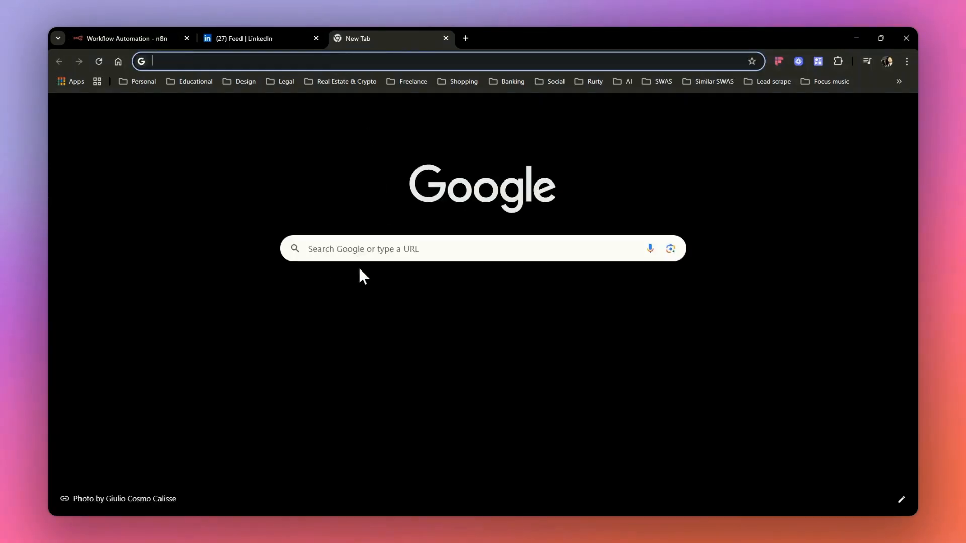
text(linkedin developer)
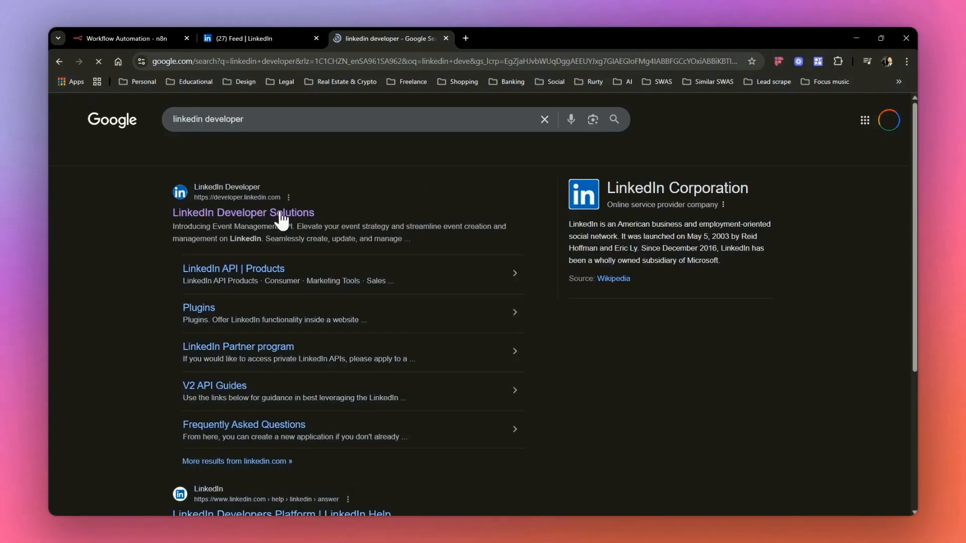
click(243, 212)
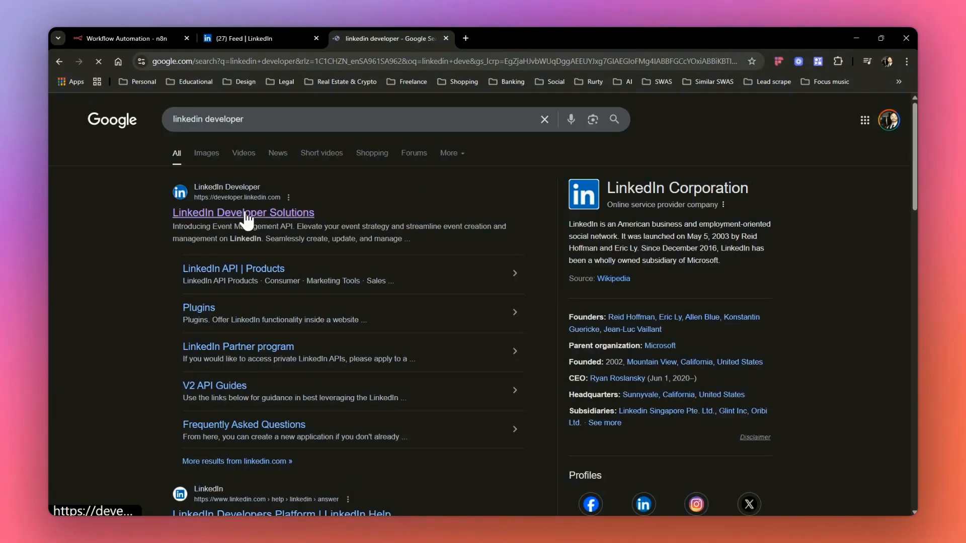
Start a LinkedIn Developers app named 'n8n creds', then go back to the LinkedIn feed.
click(243, 212)
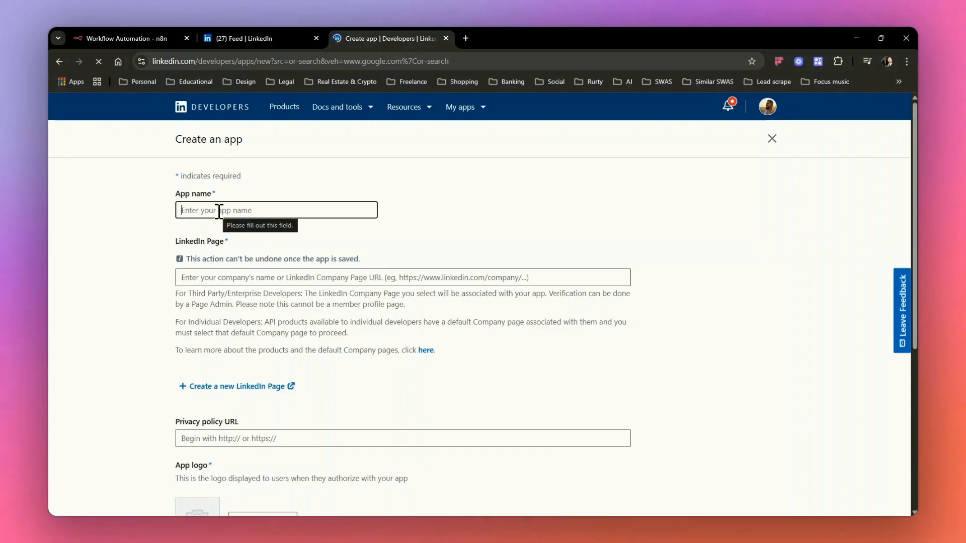
text(N8n)
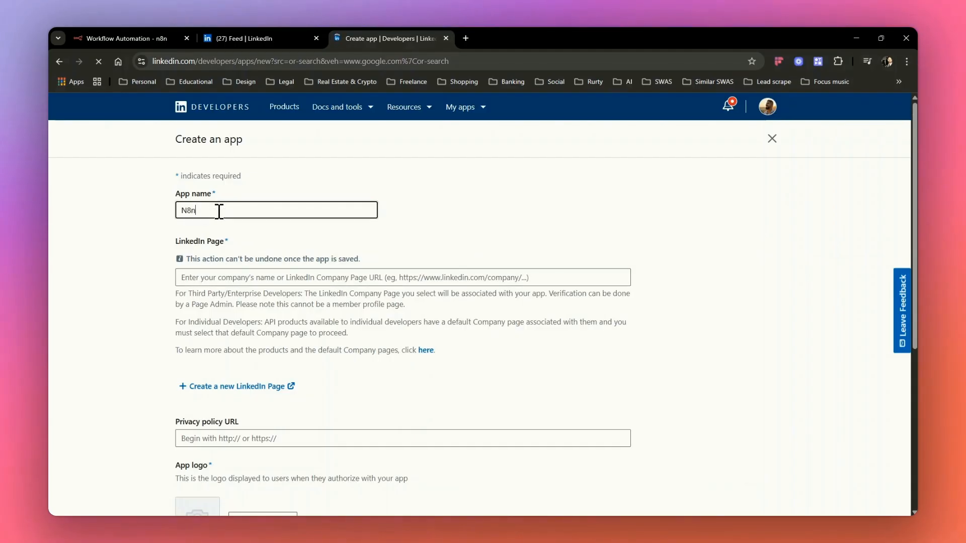
text(n8n creds)
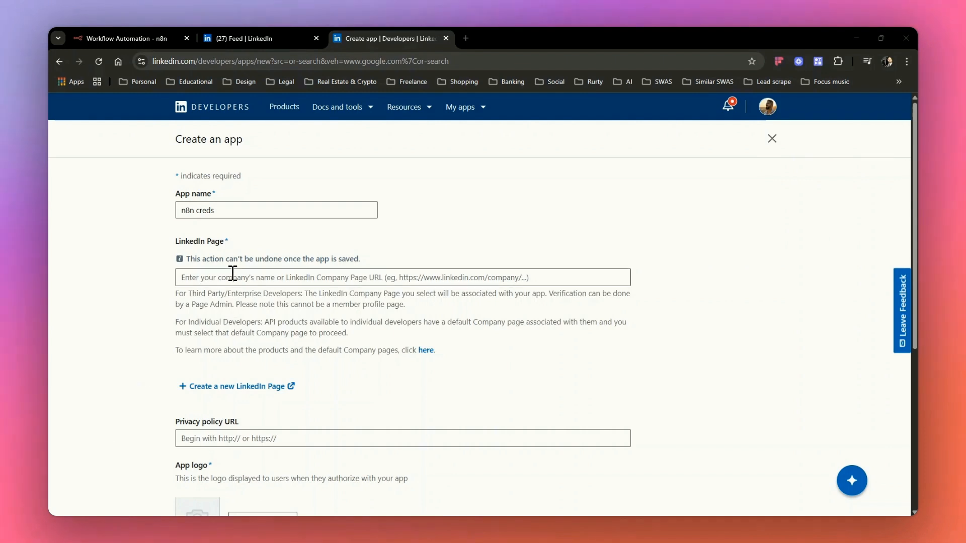
click(252, 38)
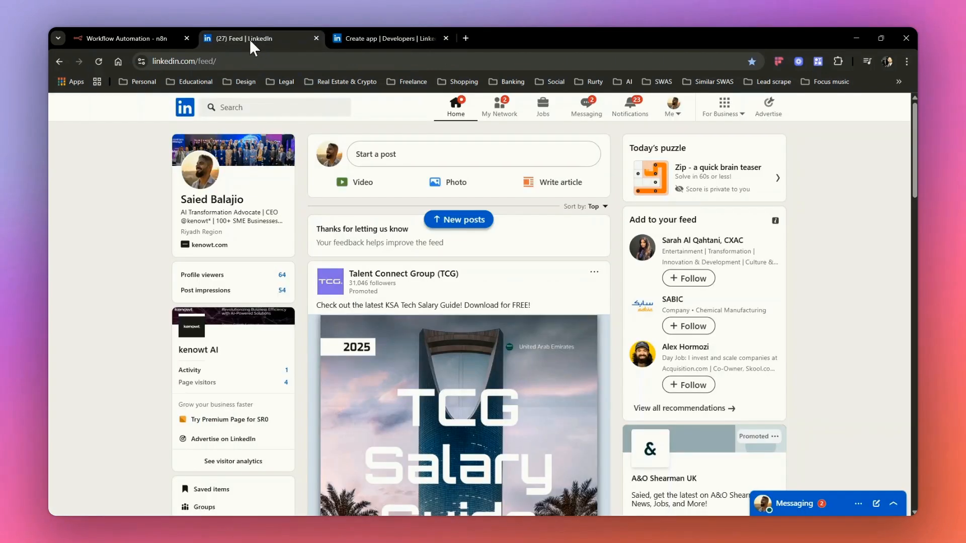
mouse_move(198, 350)
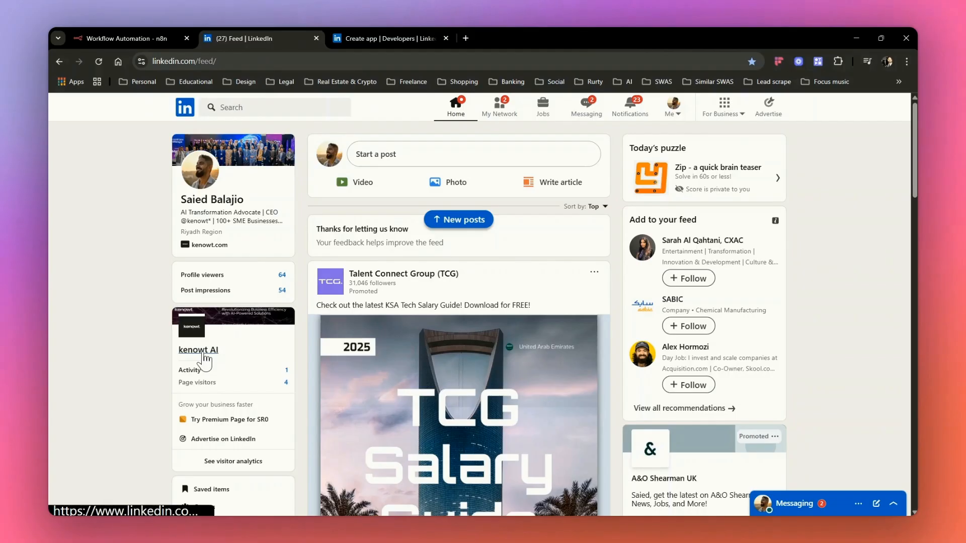
Grab the kenowt AI company page's public URL and return to the Create app form.
click(198, 350)
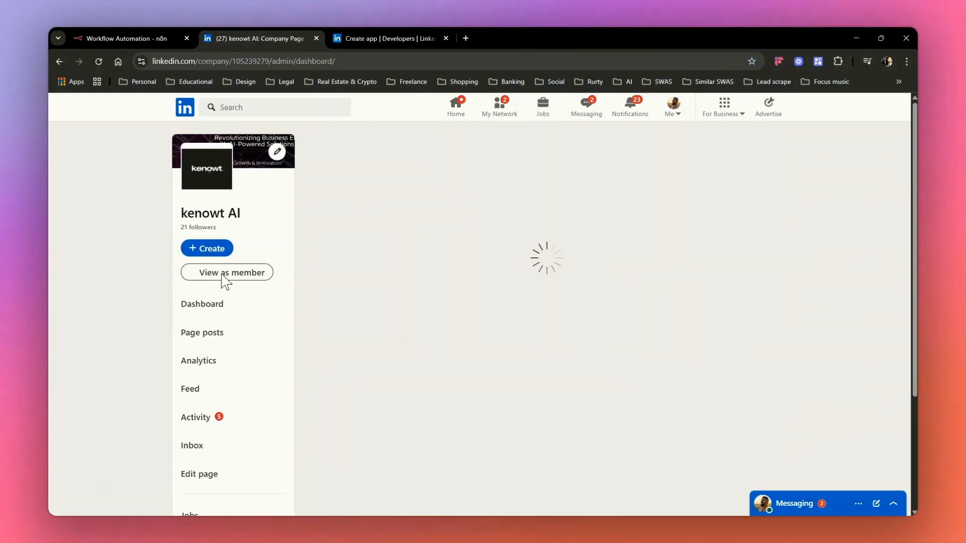
click(226, 272)
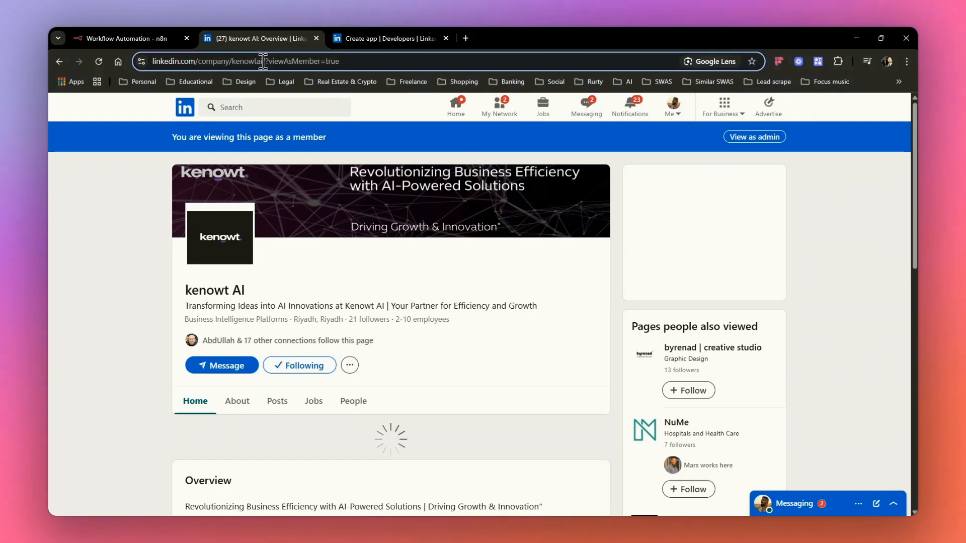
click(247, 61)
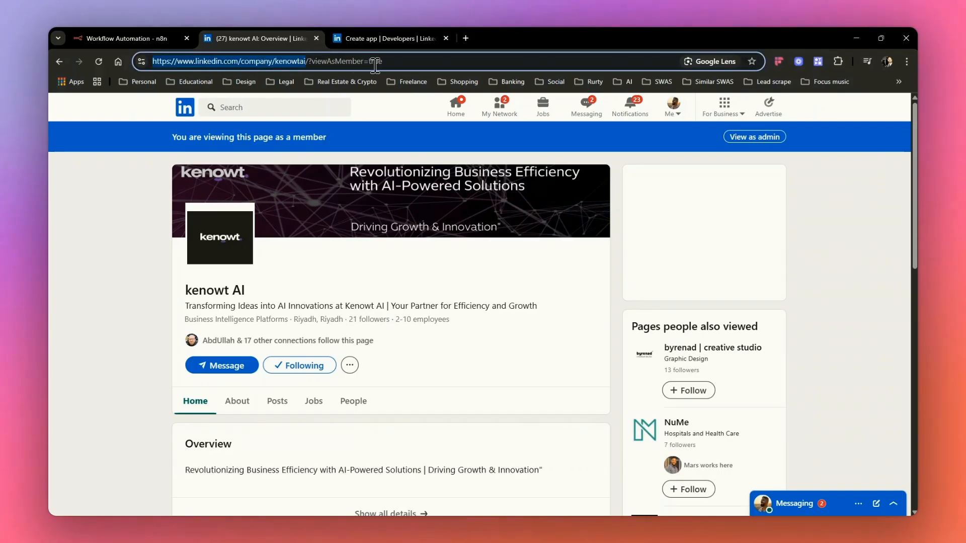
click(388, 39)
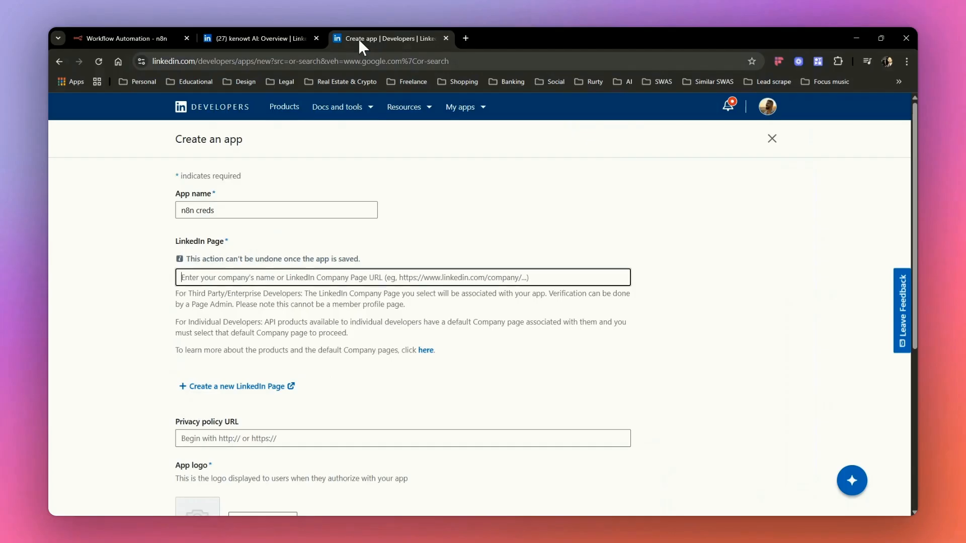
text(https://www.linkedin.com/company/kenowtai)
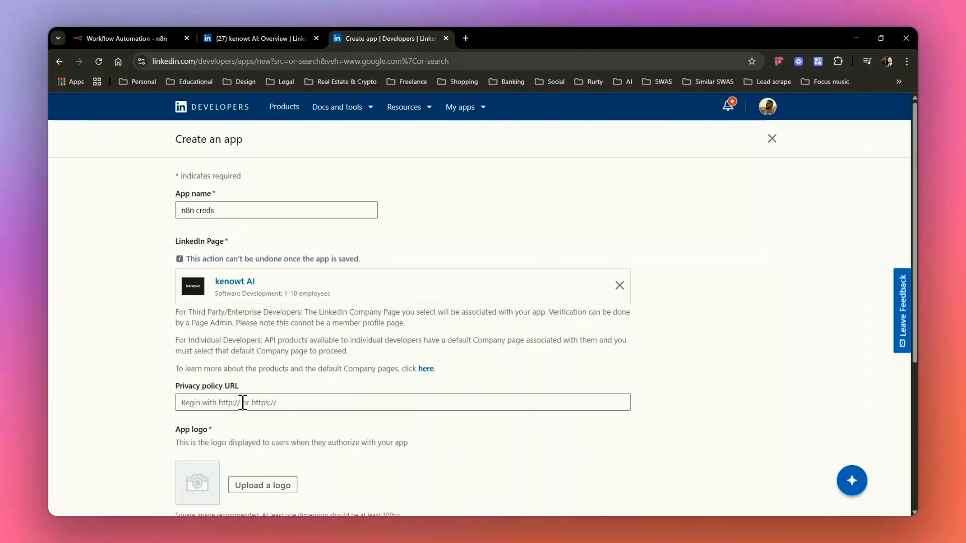
scroll(down, 3)
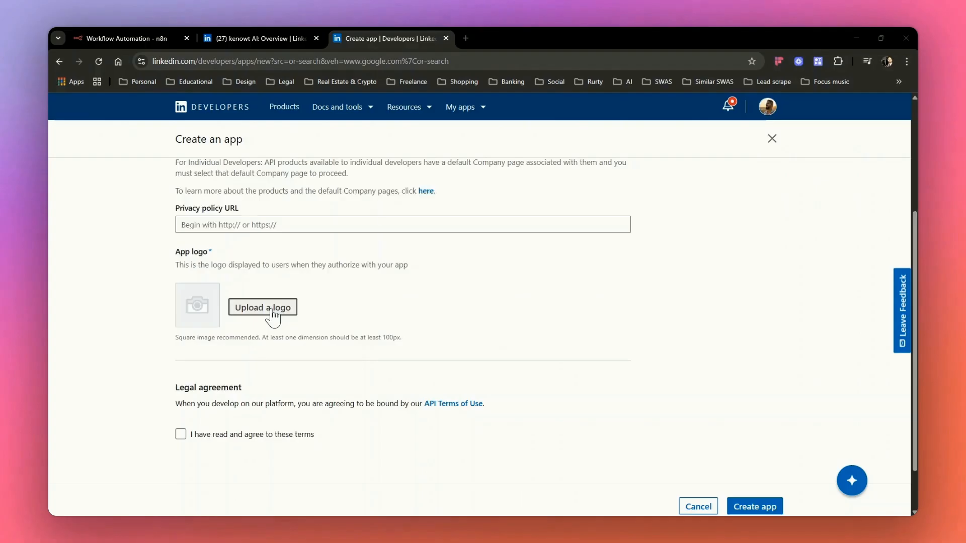
click(262, 308)
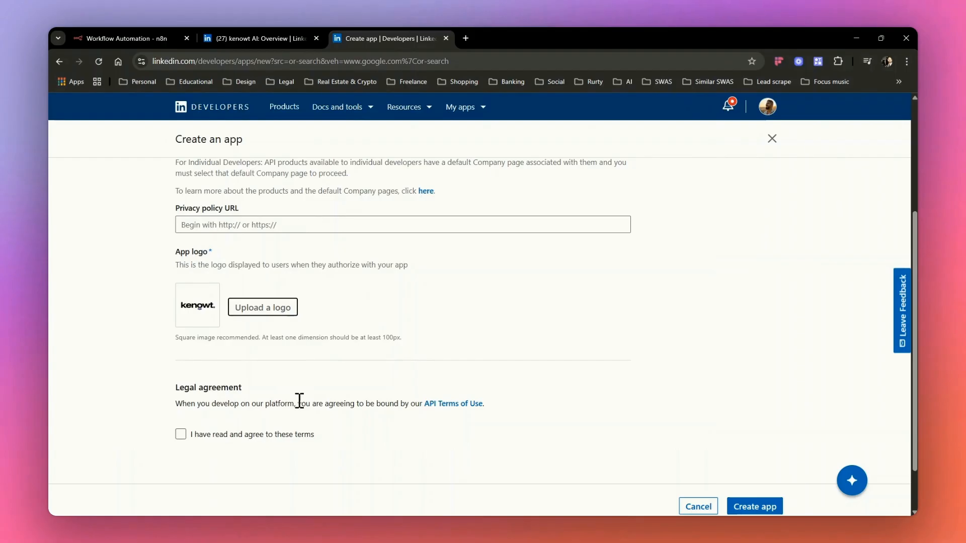
click(180, 434)
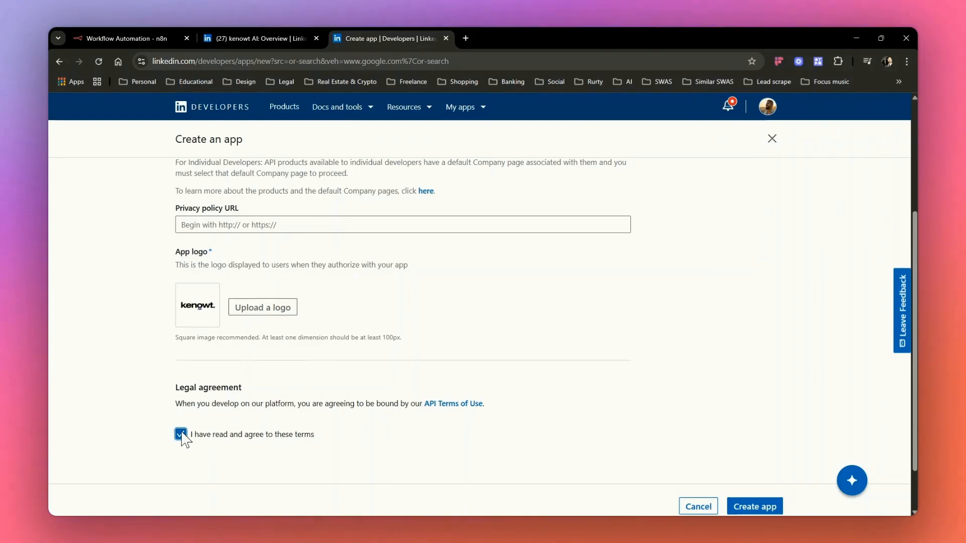
scroll(down, 3)
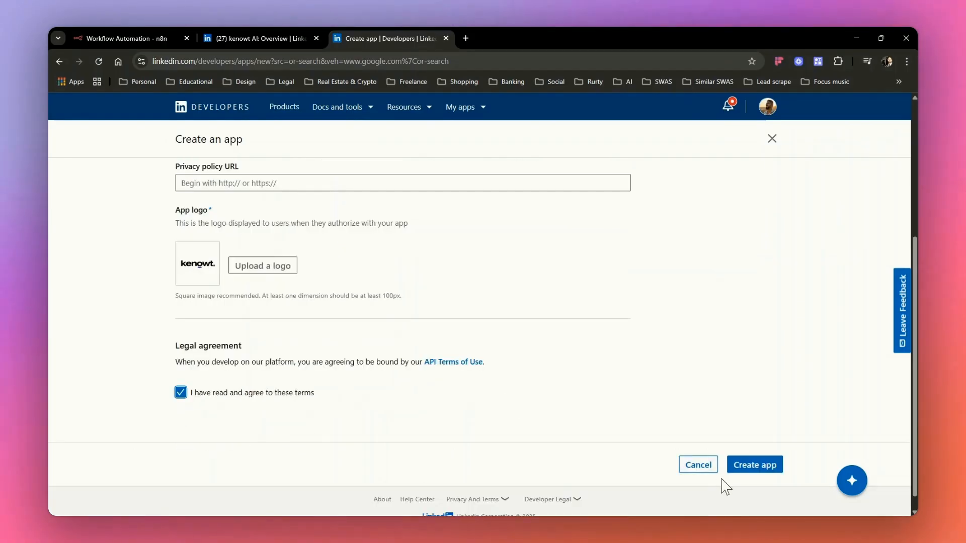
click(753, 464)
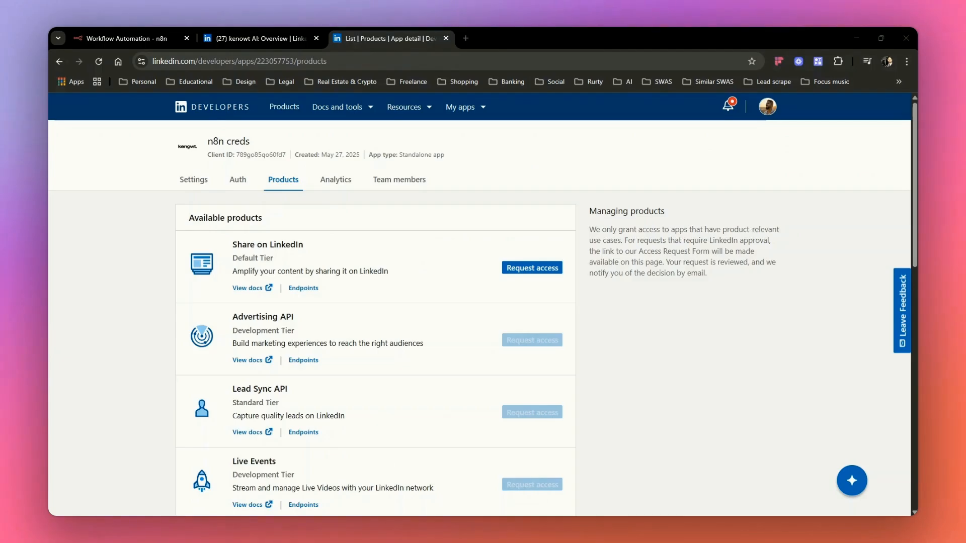
mouse_move(290, 188)
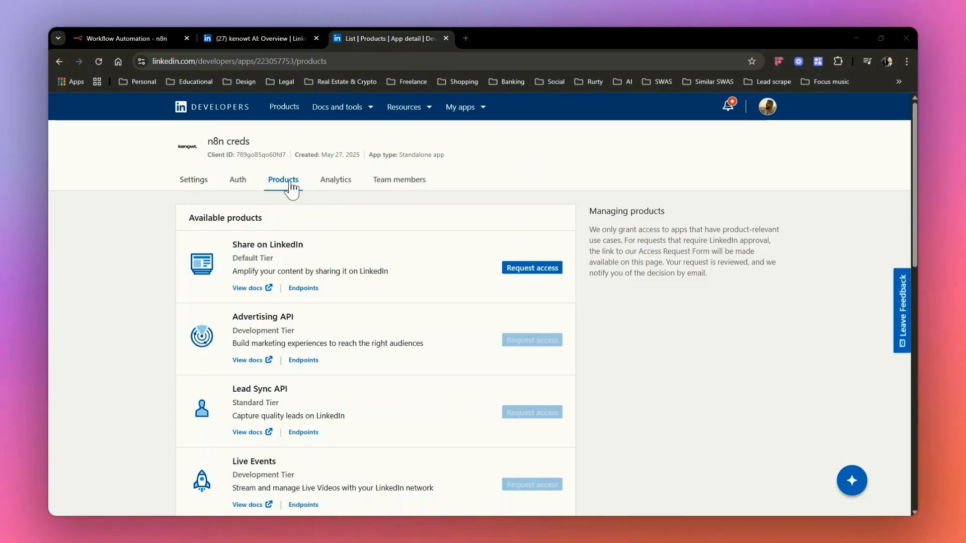
Request the Share on LinkedIn product for the app, accepting the API terms.
click(192, 179)
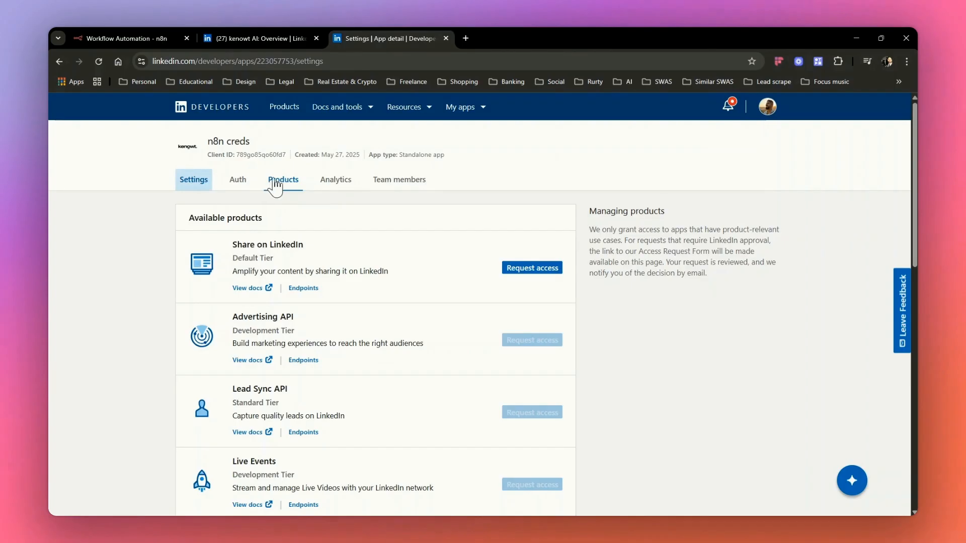
click(283, 179)
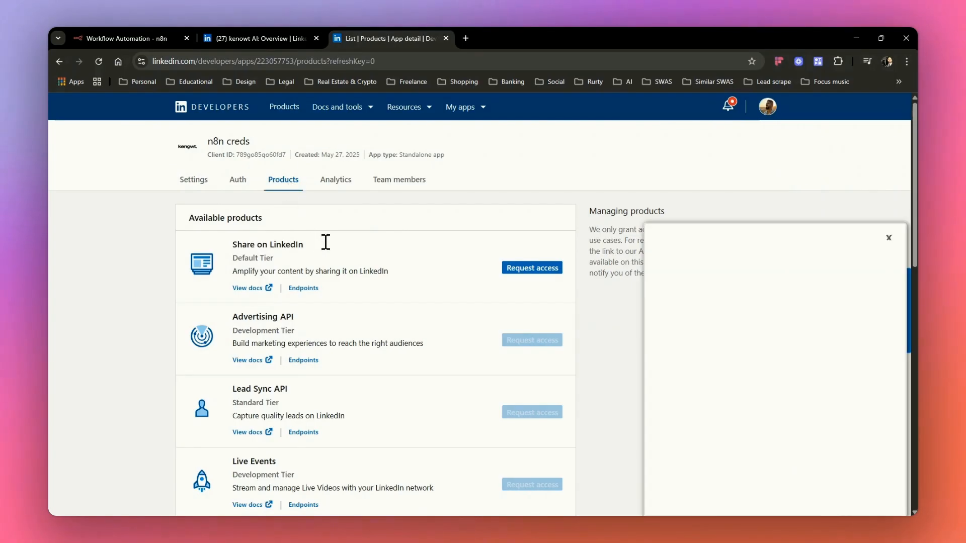
click(530, 267)
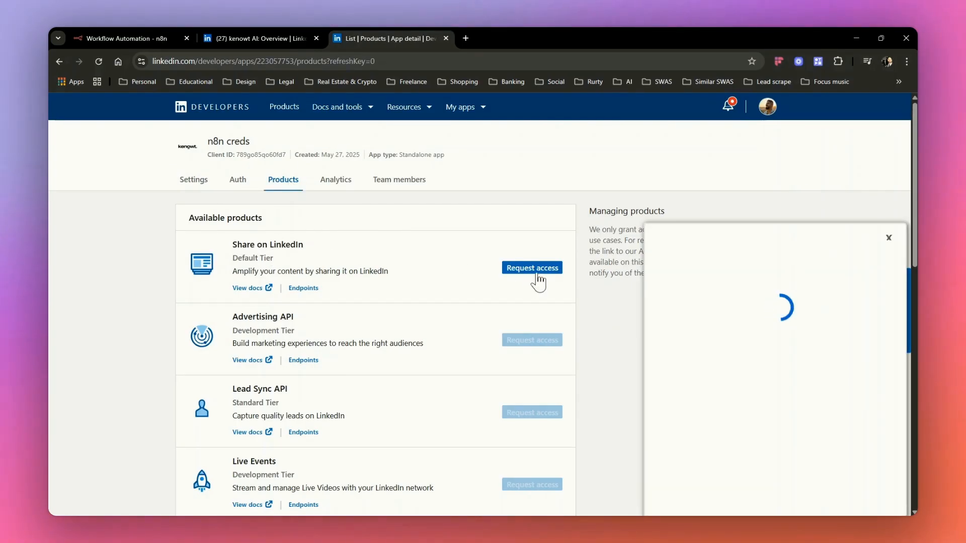
click(532, 267)
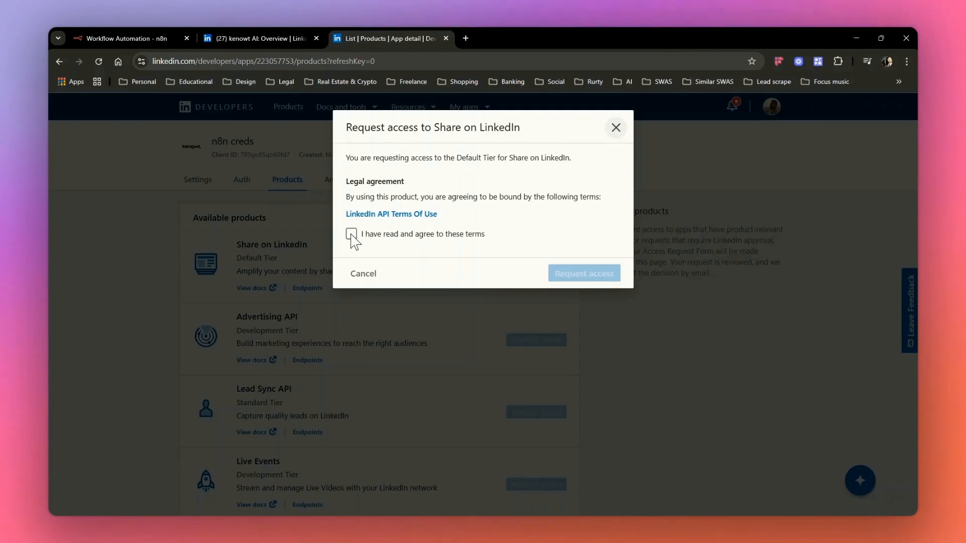
click(583, 272)
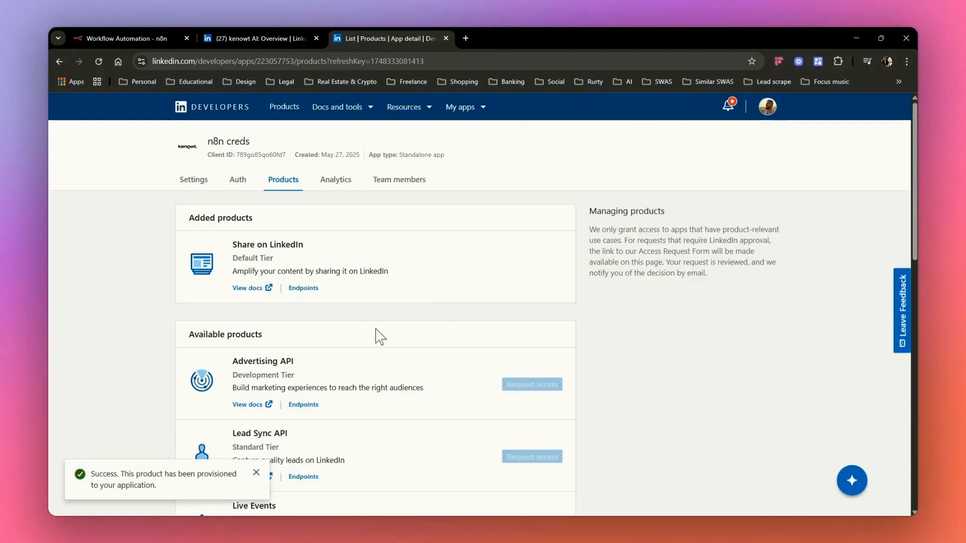
Request the Sign In with LinkedIn using OpenID Connect product.
scroll(down, 3)
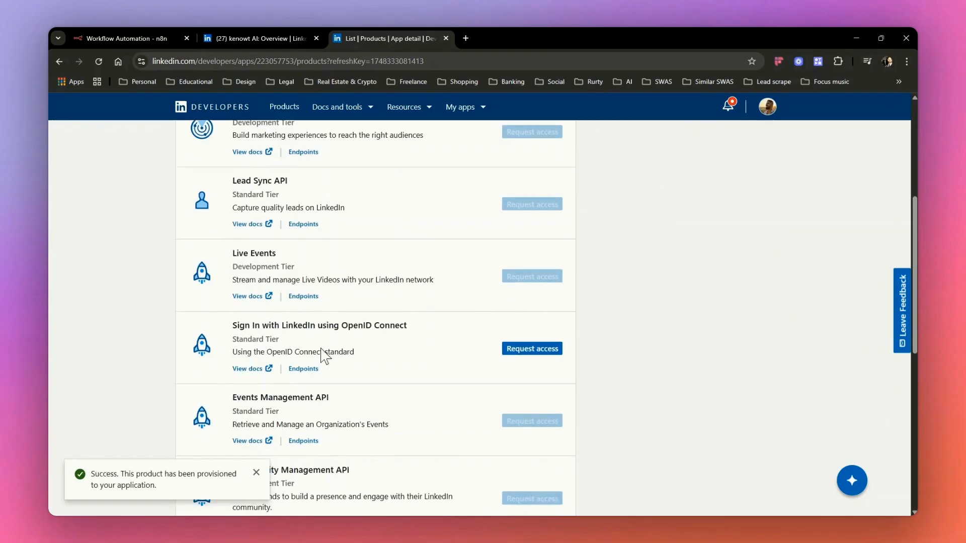
scroll(down, 3)
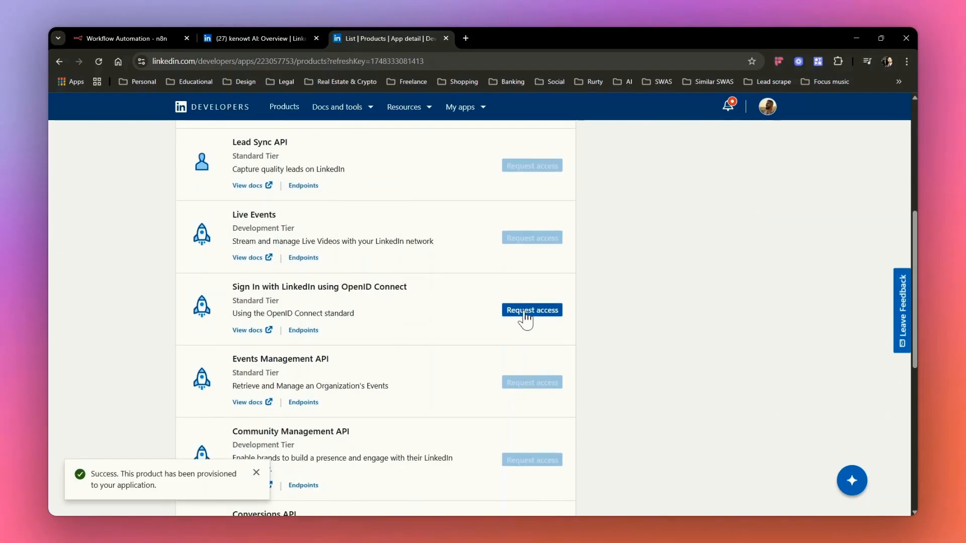
click(532, 310)
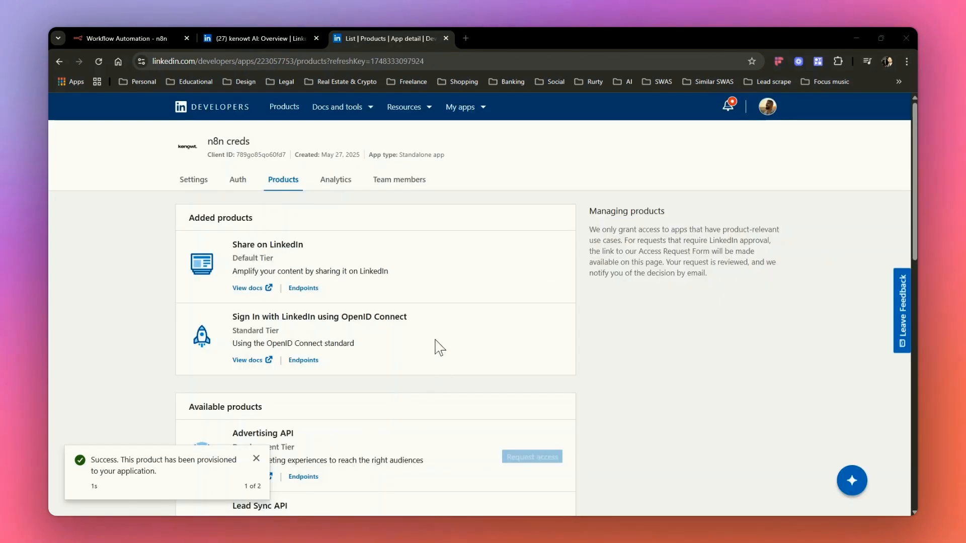
click(236, 179)
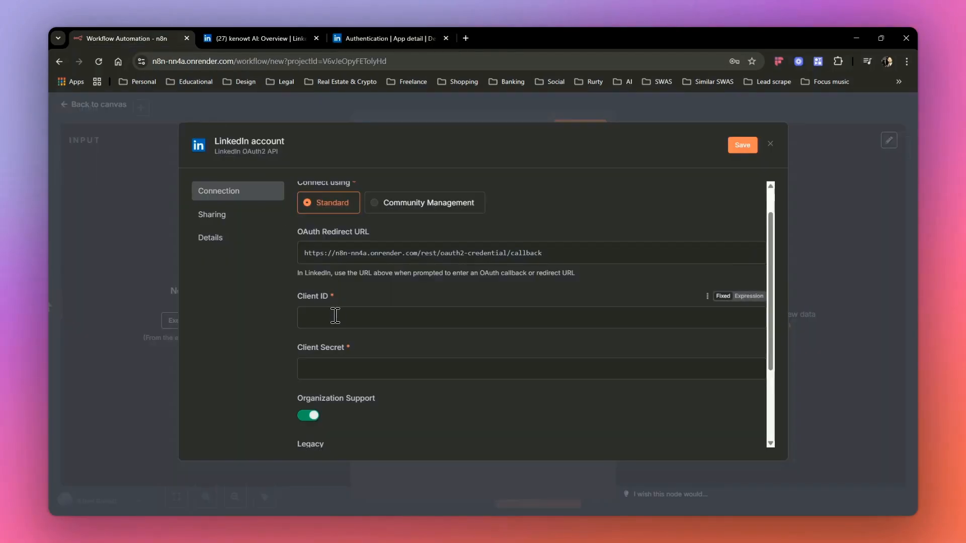
Enter Client ID 789go85qo60fd7, turn off Organization Support, save, and copy the redirect URL.
text(789go85qo60fd7)
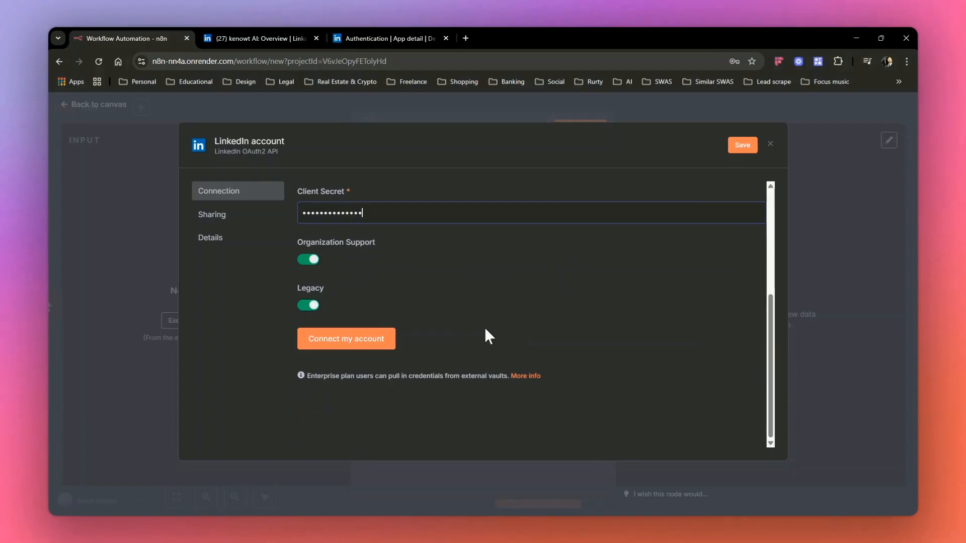
mouse_move(360, 252)
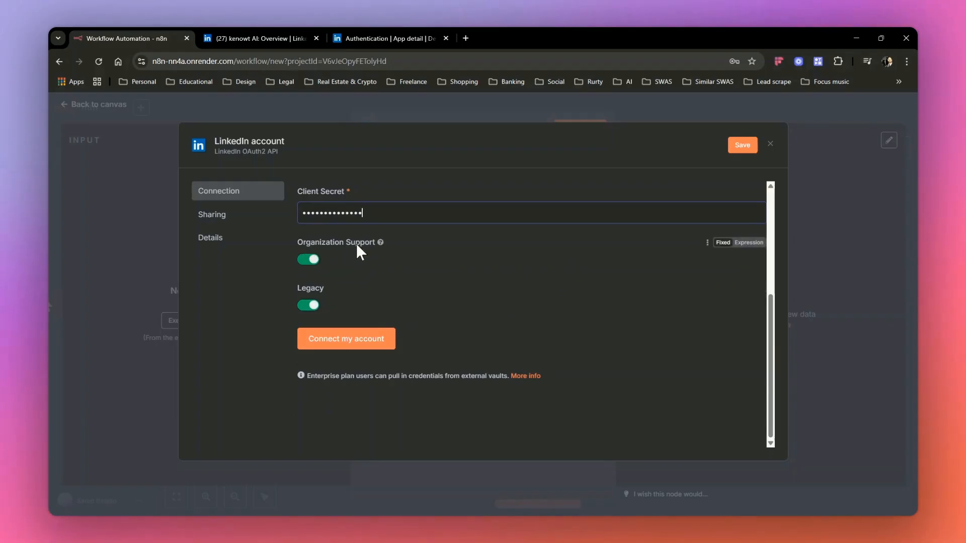
mouse_move(380, 241)
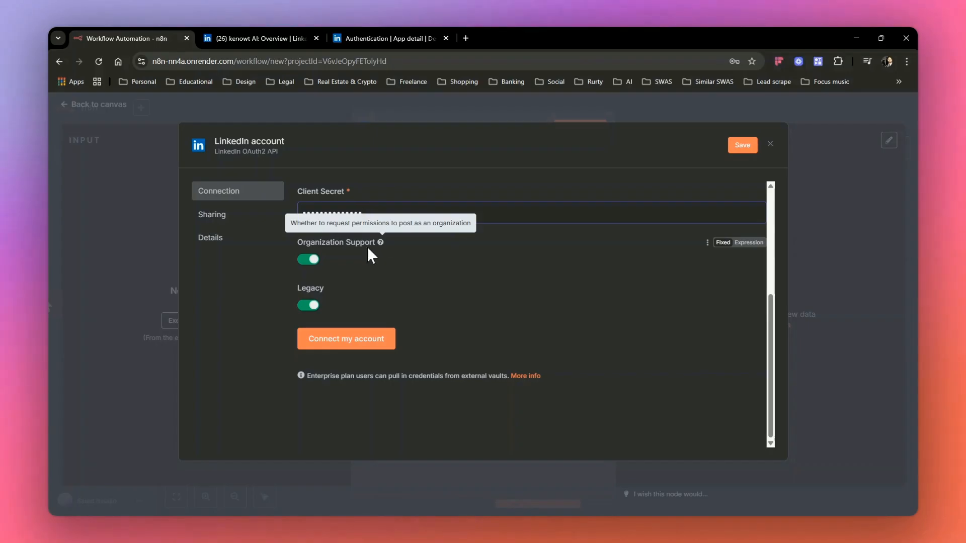
click(307, 259)
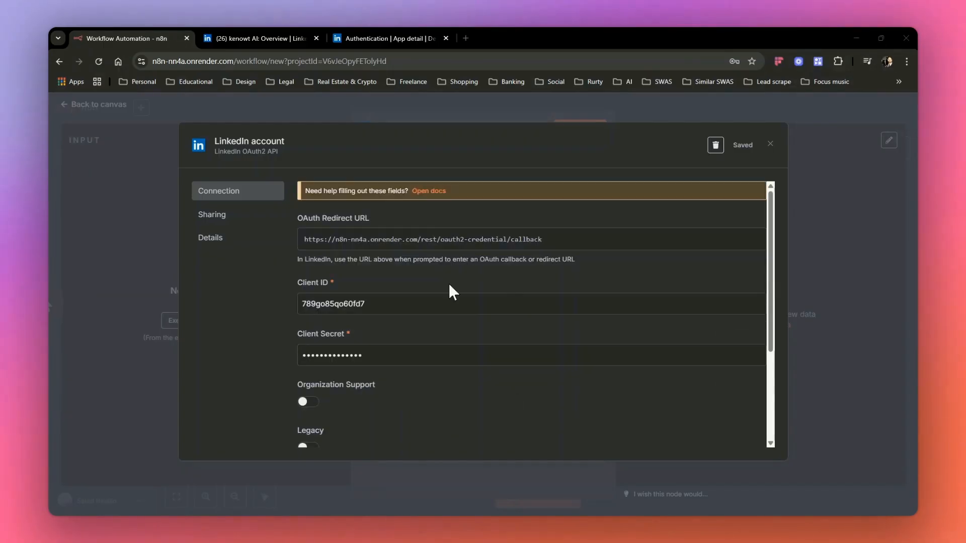
scroll(down, 3)
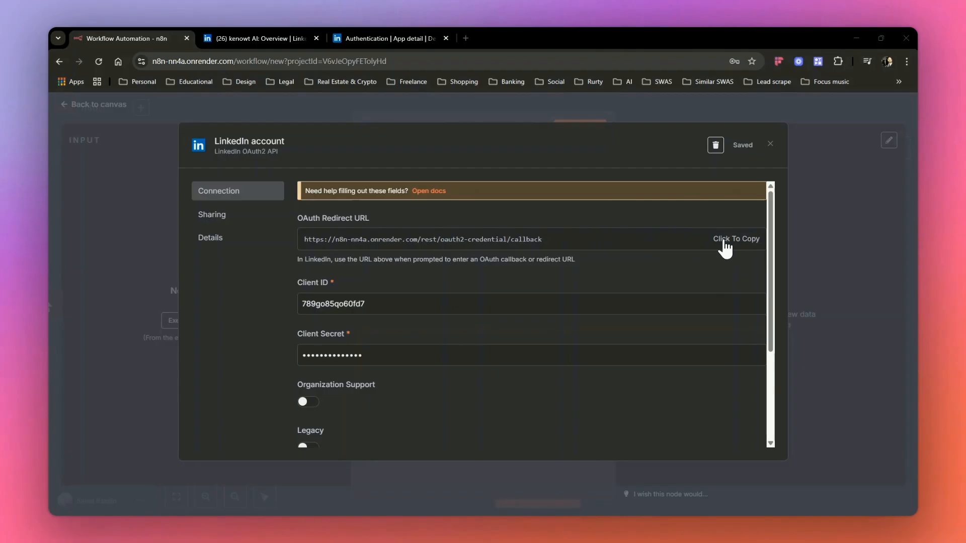
click(388, 38)
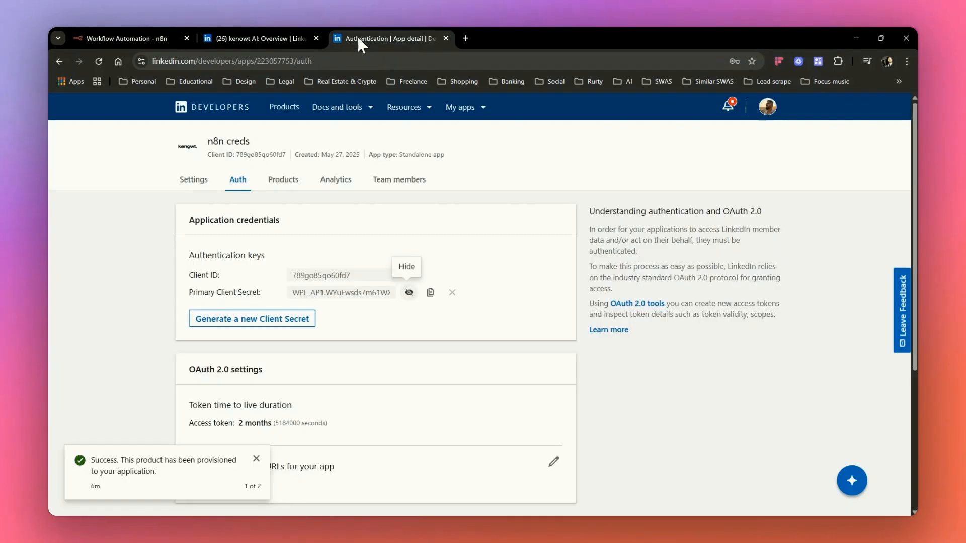
Add the n8n callback URL to the app's authorized redirect URLs, then return to n8n.
scroll(down, 3)
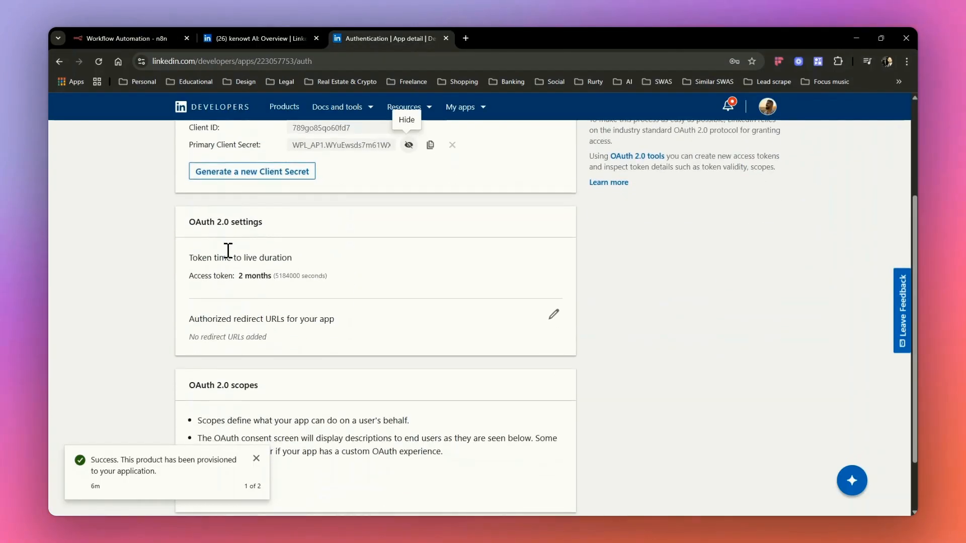
scroll(down, 3)
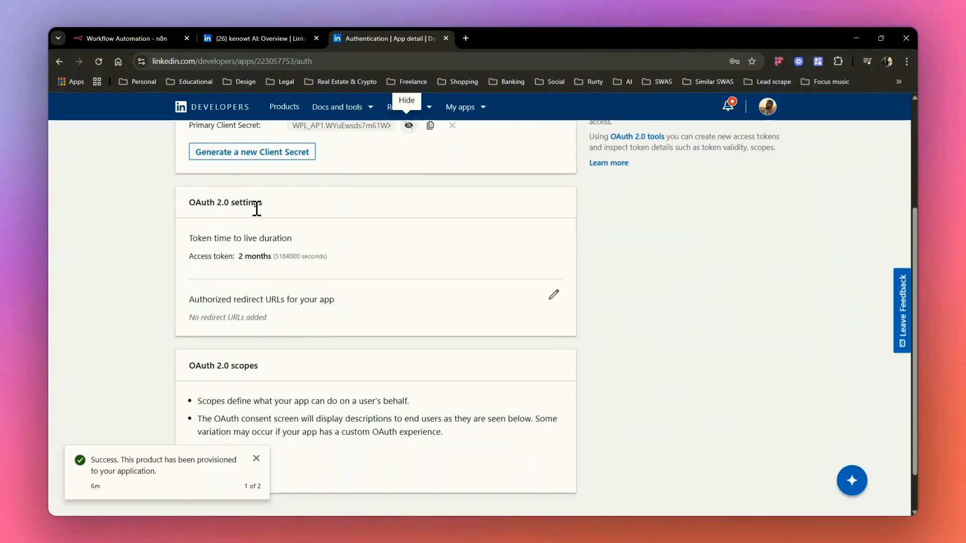
click(552, 296)
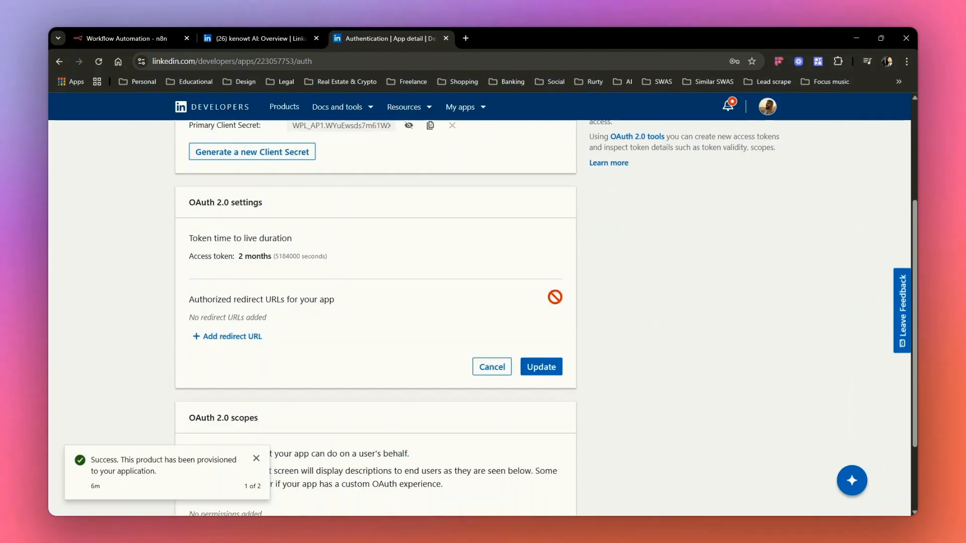
click(231, 336)
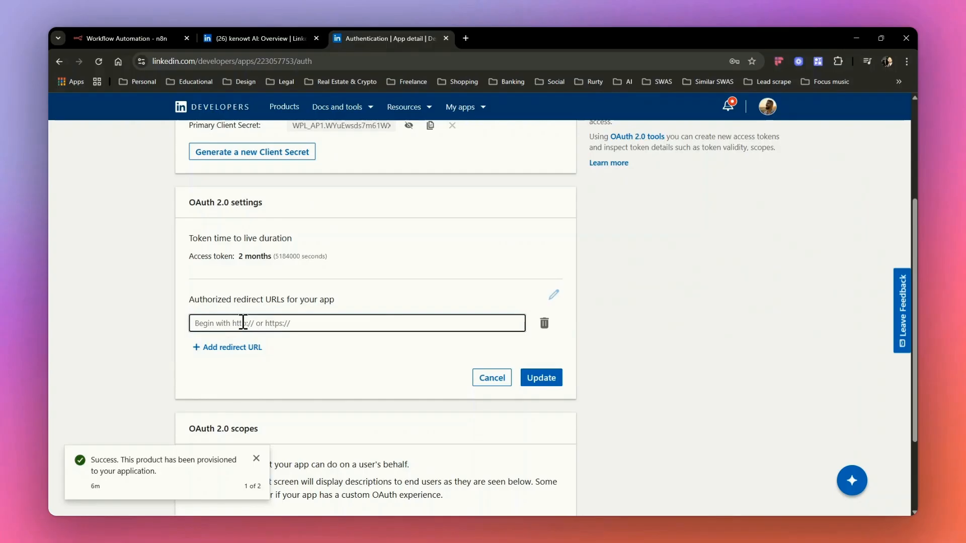
click(540, 377)
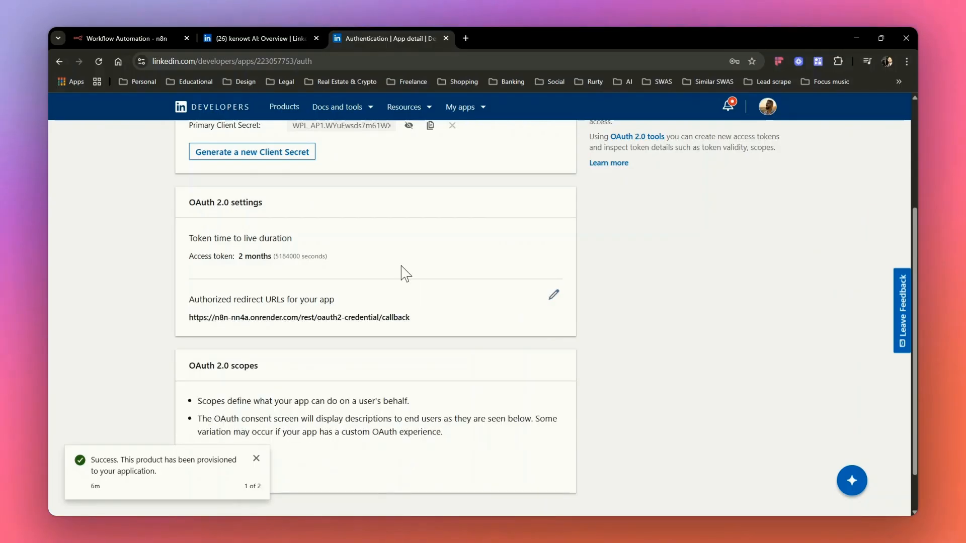
click(123, 38)
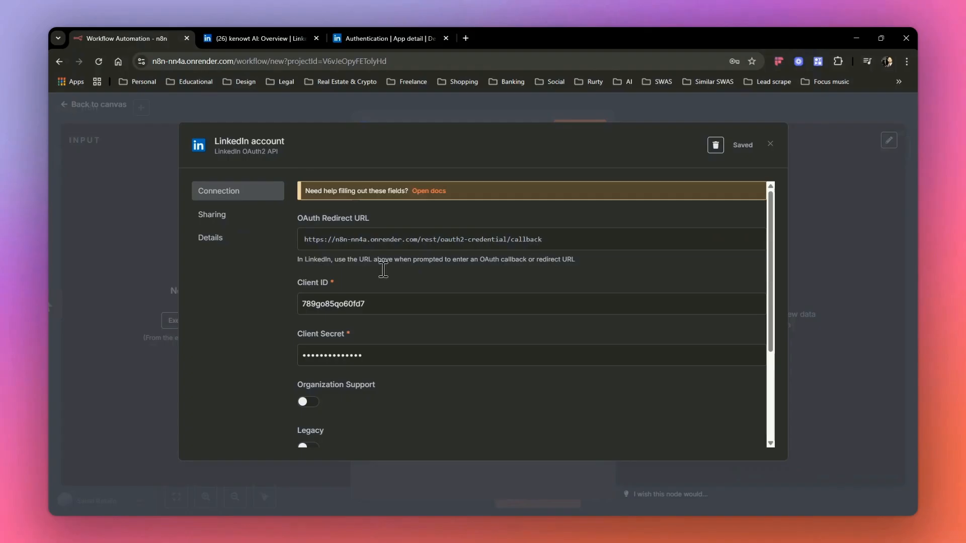
Try connecting via the LinkedIn sign-in popup, then close the credential without connecting.
click(357, 338)
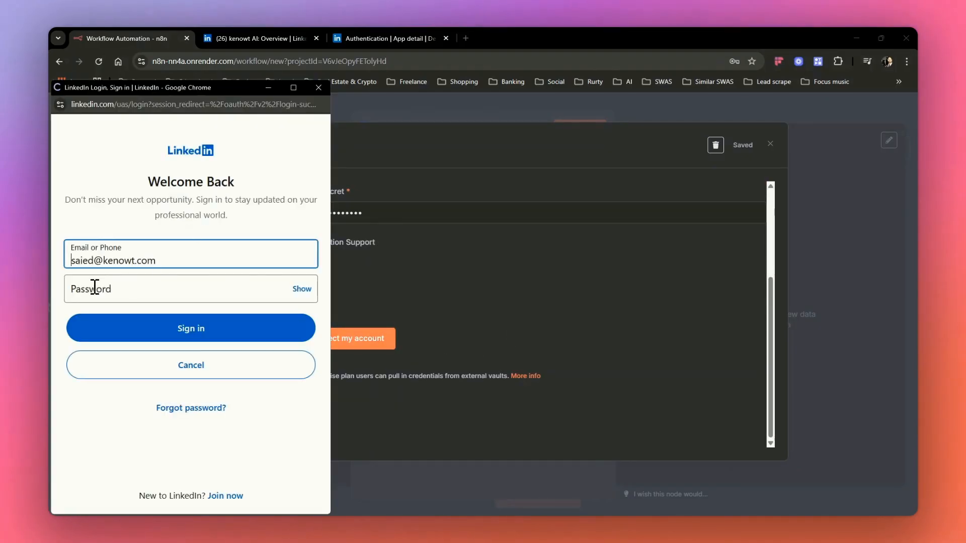
click(190, 327)
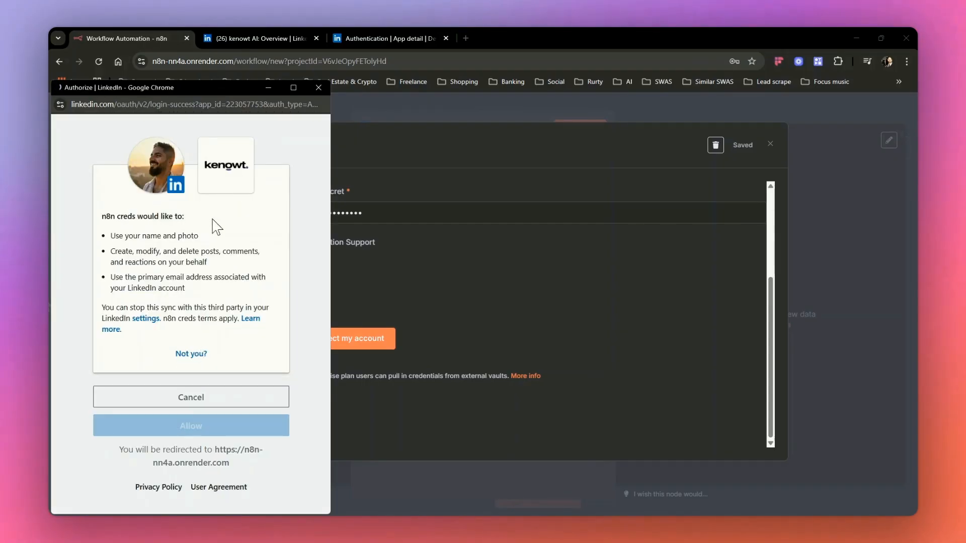
mouse_move(76, 103)
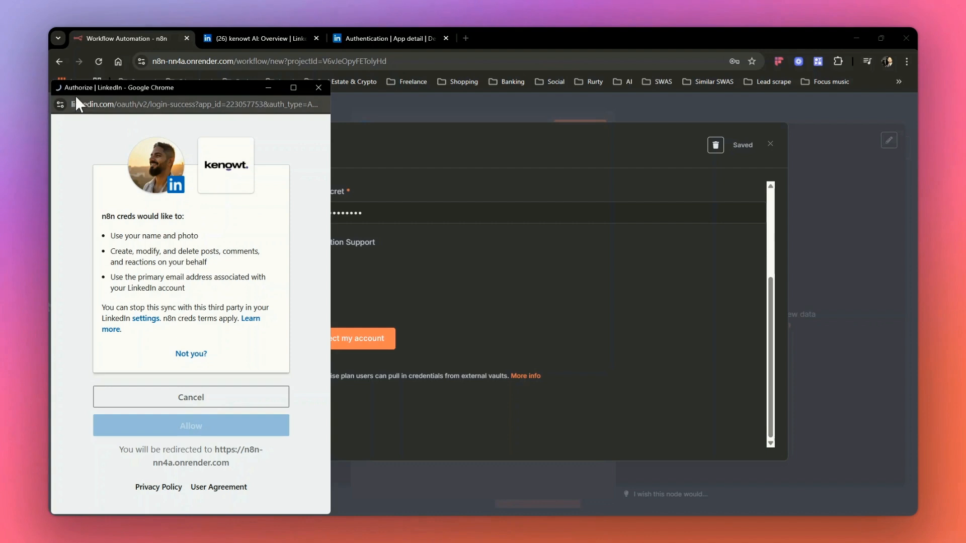
click(190, 425)
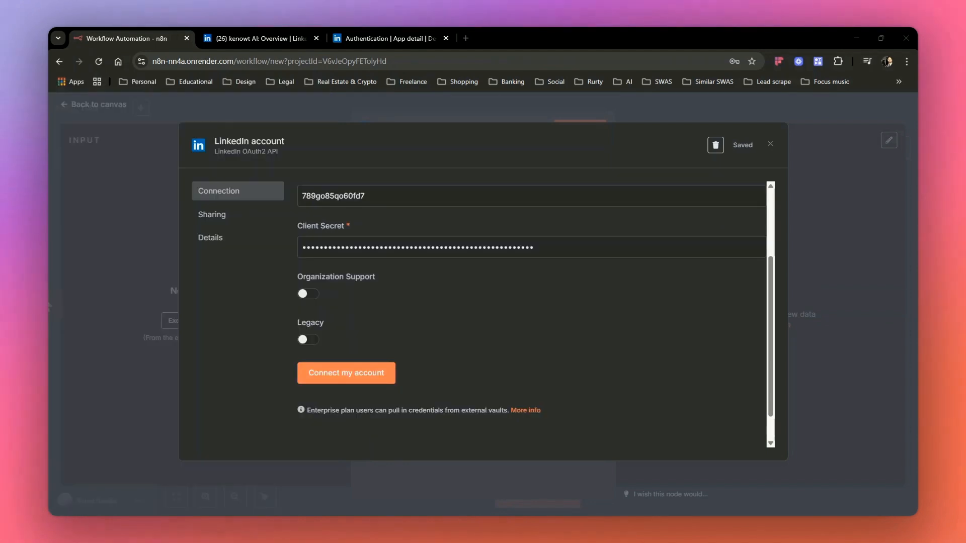
mouse_move(274, 300)
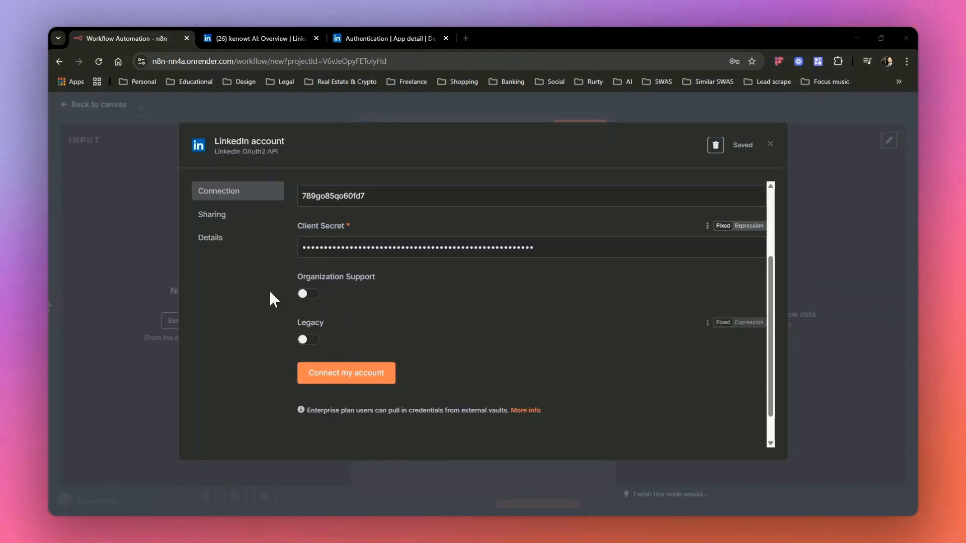
click(770, 145)
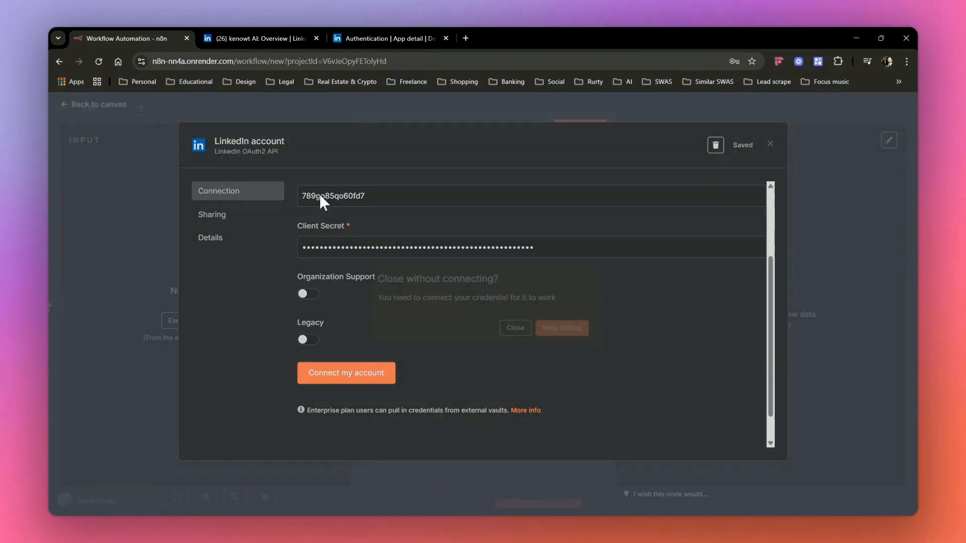
click(514, 328)
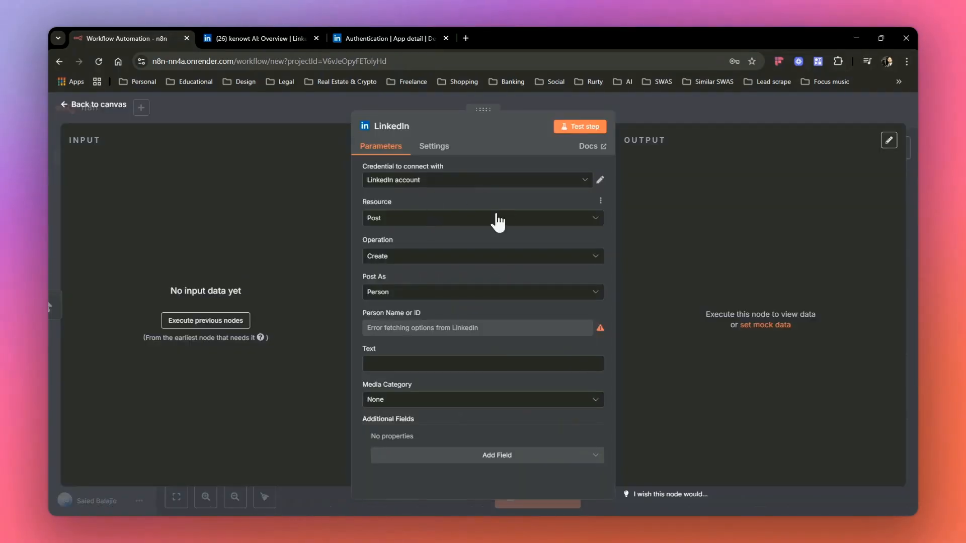